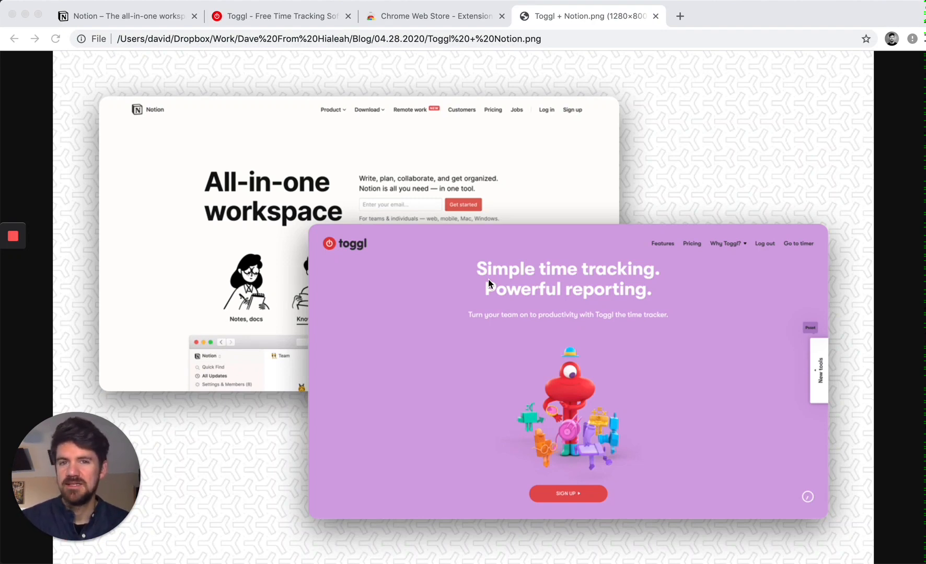
mouse_move(468, 250)
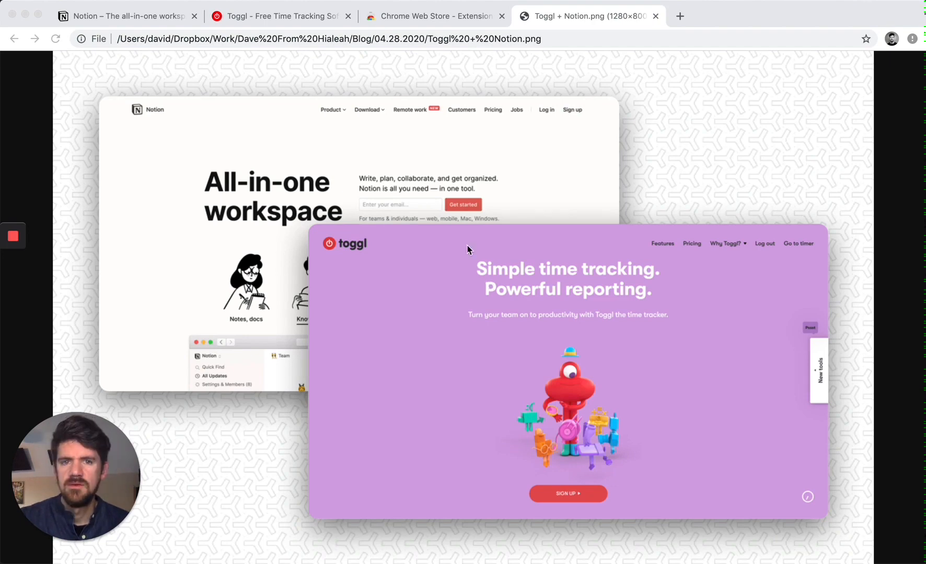
Step: Switch from the Toggl + Notion image tab to the Notion homepage tab
left_click(125, 16)
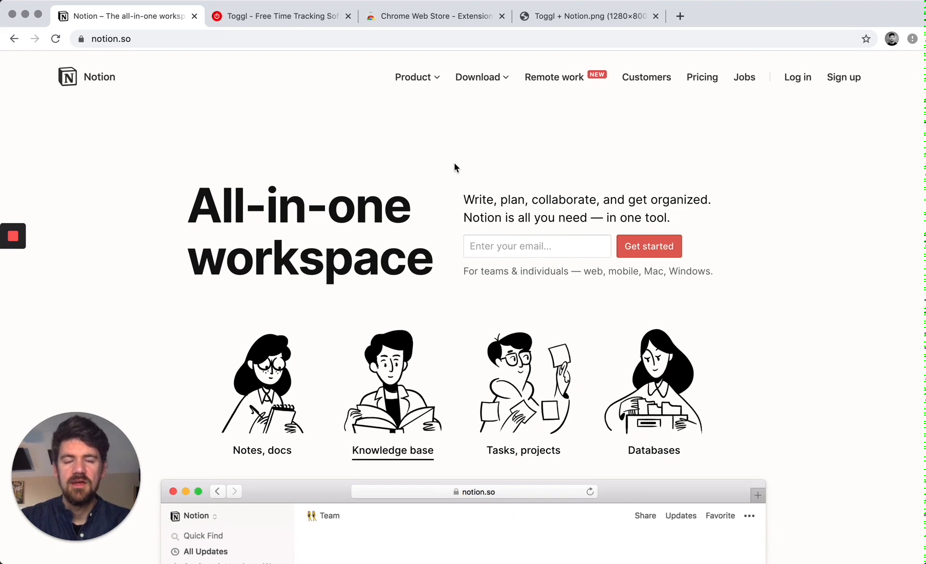
Step: Return to the notion.so tab and choose 'Log in' in the top navigation
left_click(523, 451)
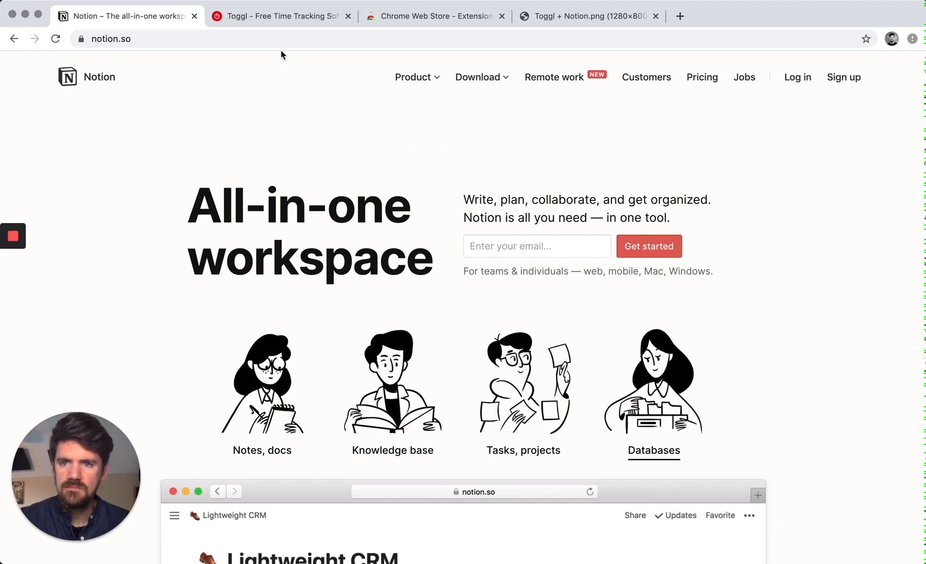
left_click(281, 16)
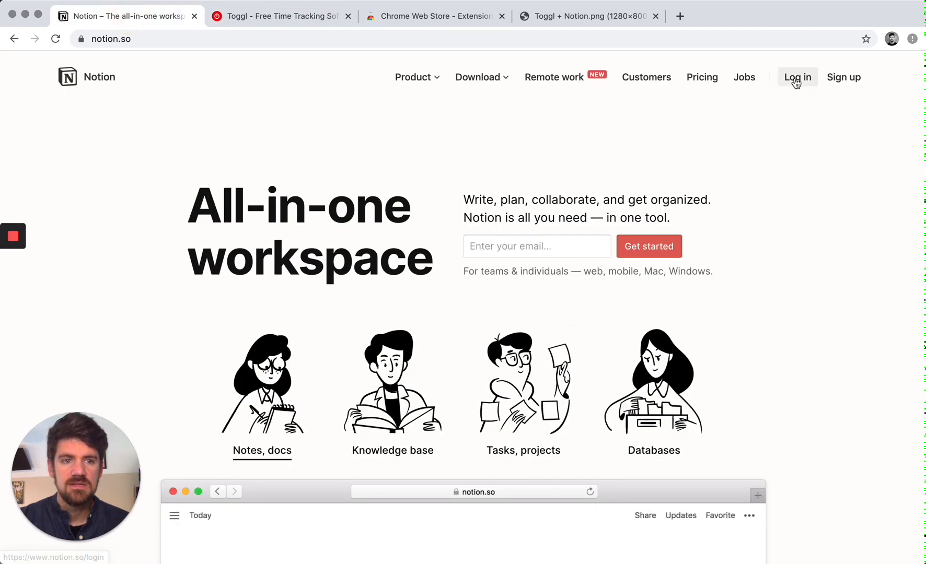
left_click(797, 77)
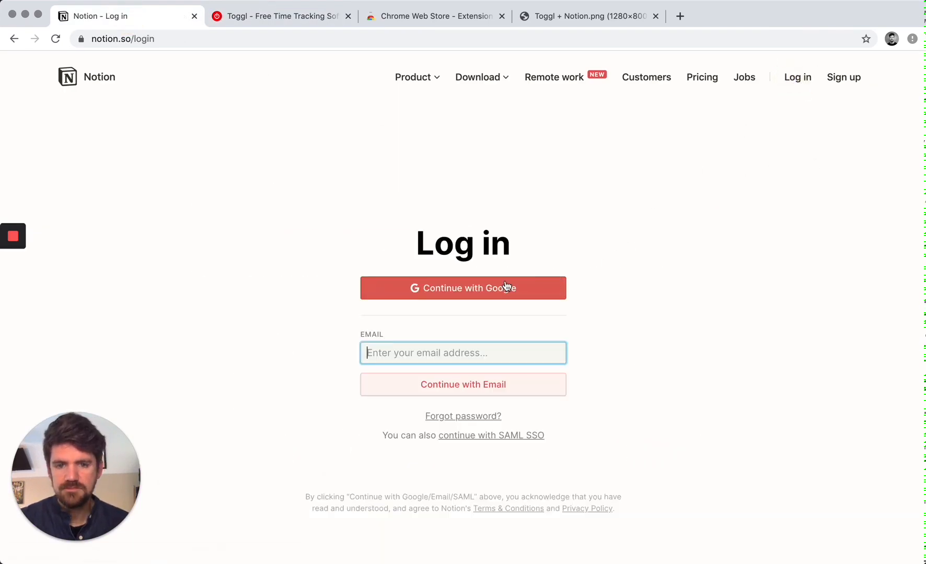
Step: Sign in to Notion with Google and switch to the Toggl tab
left_click(463, 289)
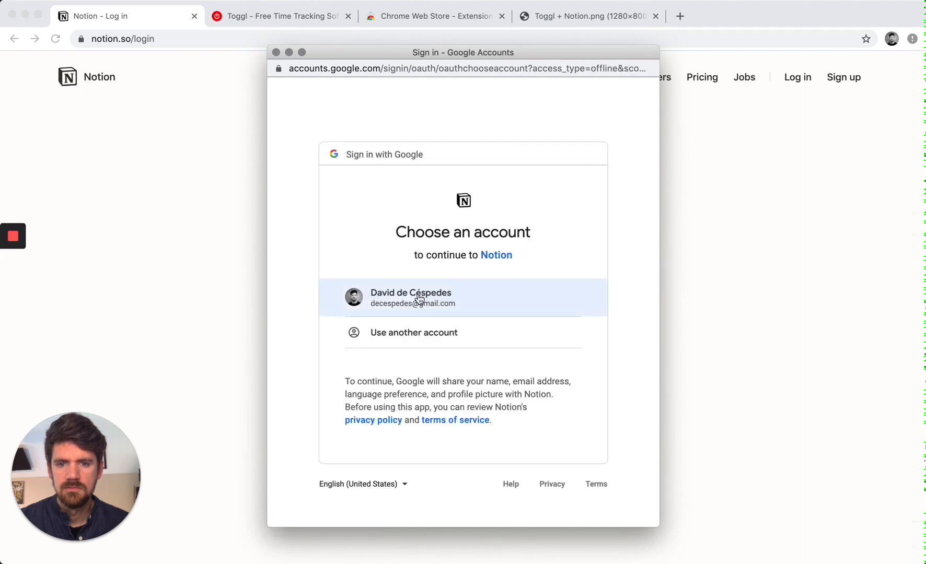
left_click(419, 298)
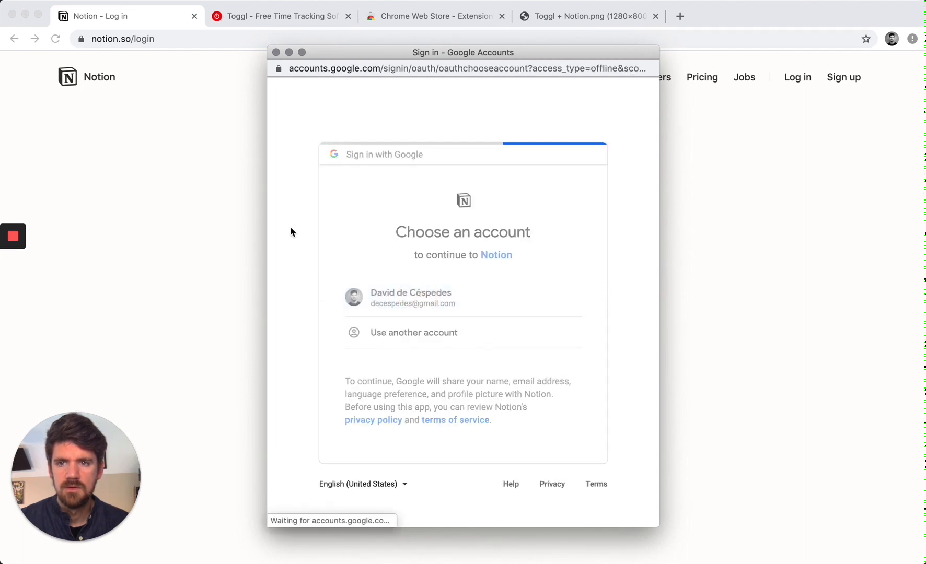
left_click(411, 297)
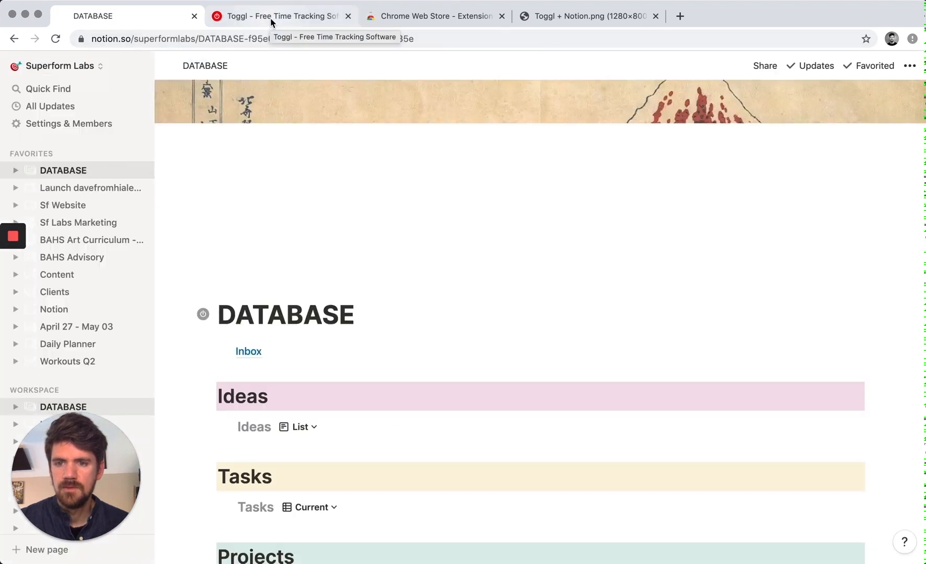
left_click(278, 16)
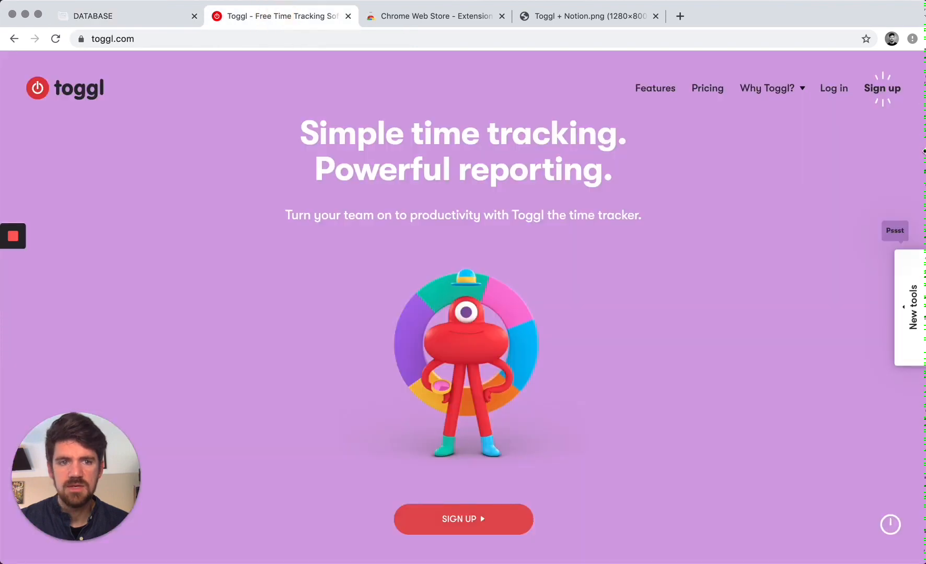
Step: Open Toggl's login page and start 'Log in with Google'
left_click(834, 87)
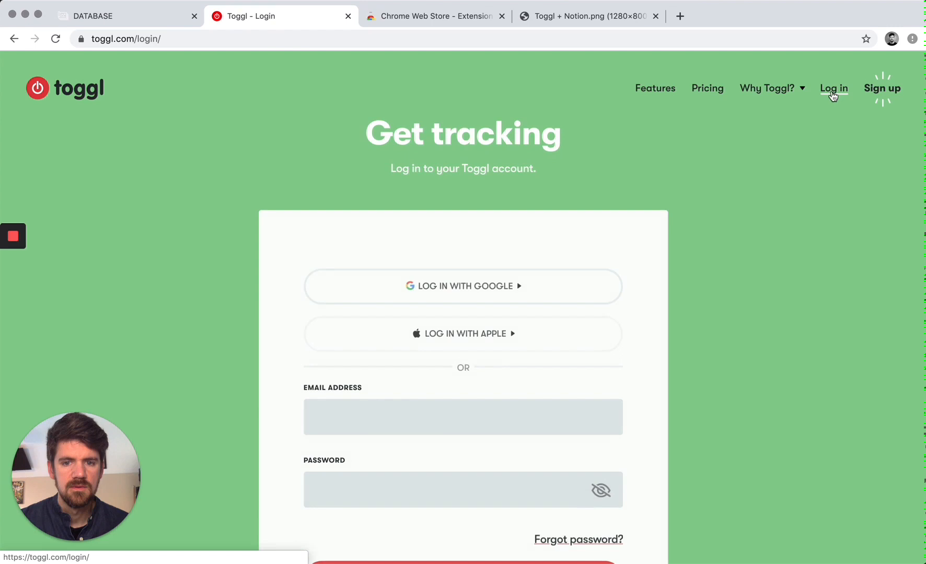
left_click(462, 278)
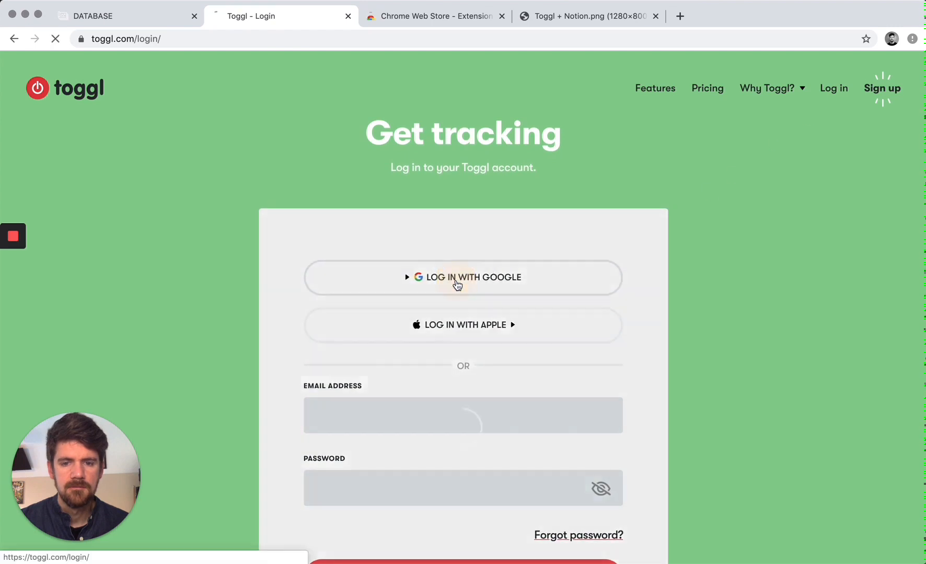
left_click(463, 277)
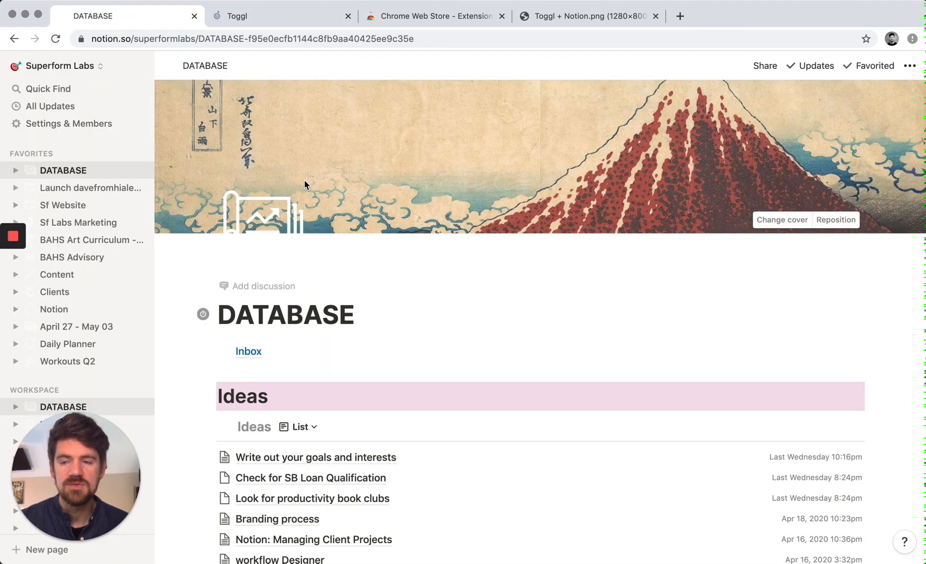
mouse_move(296, 182)
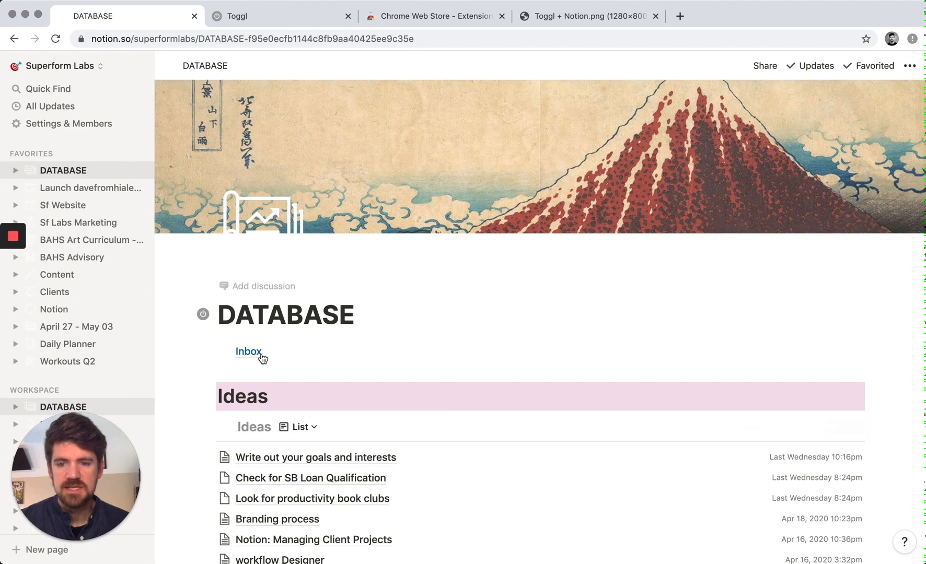
mouse_move(17, 170)
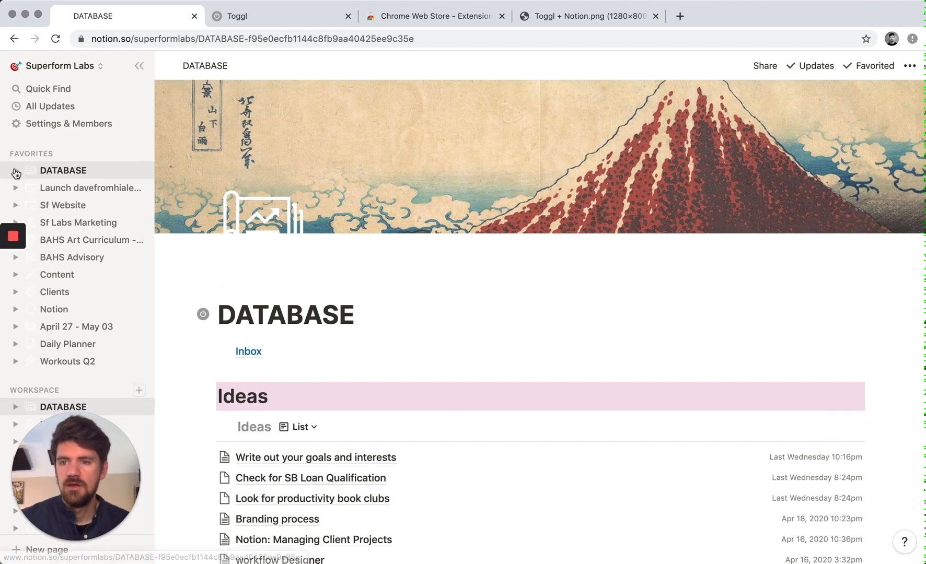
Step: Expand DATABASE in the Favorites sidebar to list Inbox, Tasks, Projects and more
left_click(17, 170)
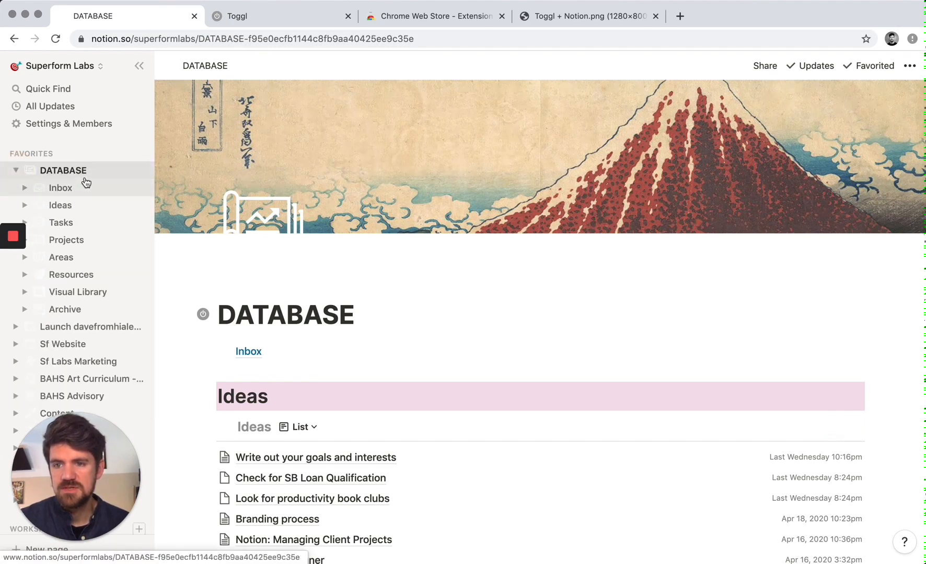
mouse_move(71, 243)
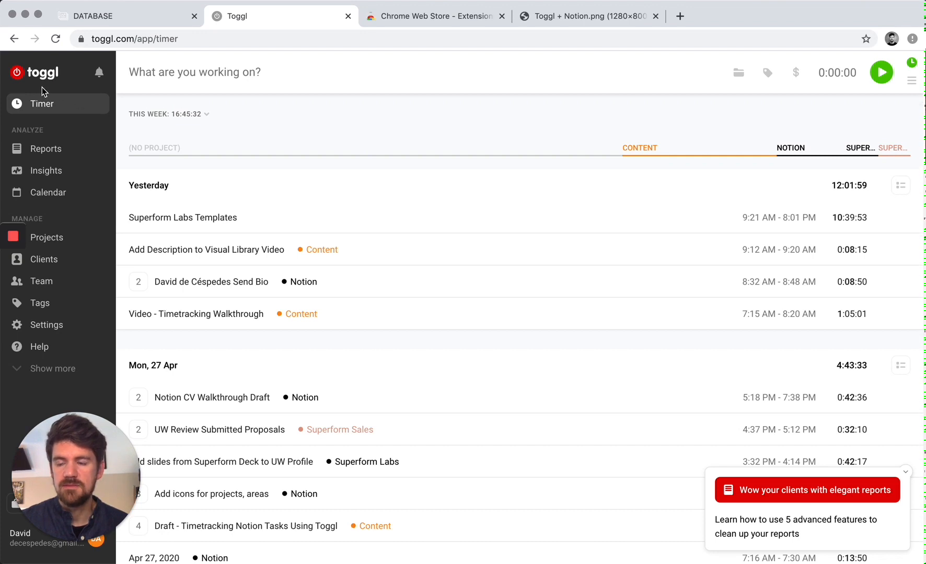
mouse_move(47, 241)
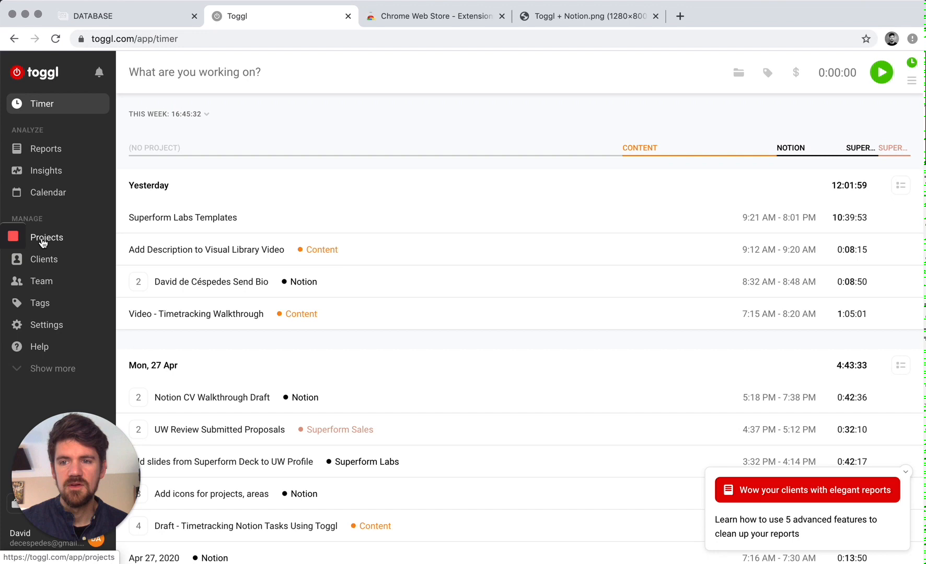
mouse_move(49, 197)
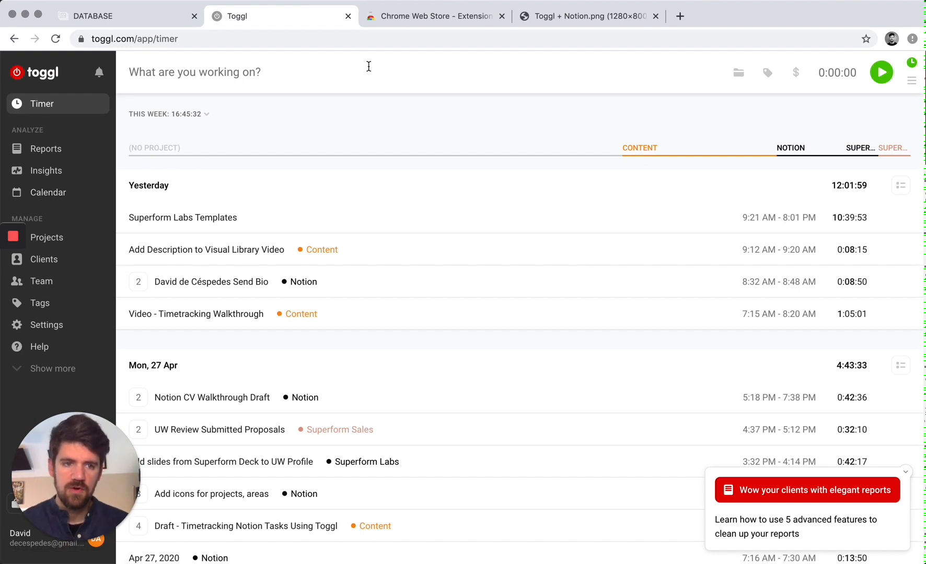
Step: Leave the Toggl timer list for the Chrome Web Store tab
left_click(441, 16)
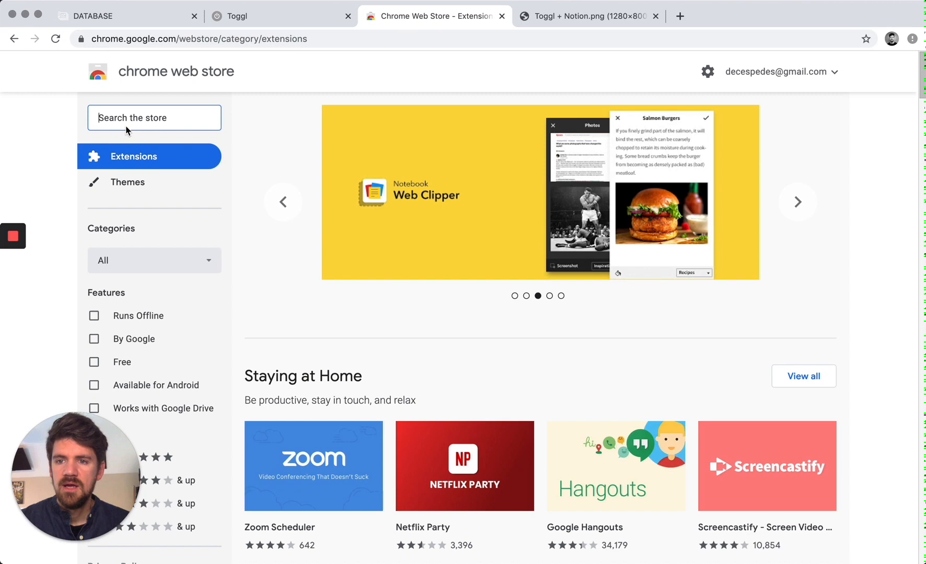
Step: Search the store for 'toggl' and add the Toggl Button extension to Chrome
type("toggl")
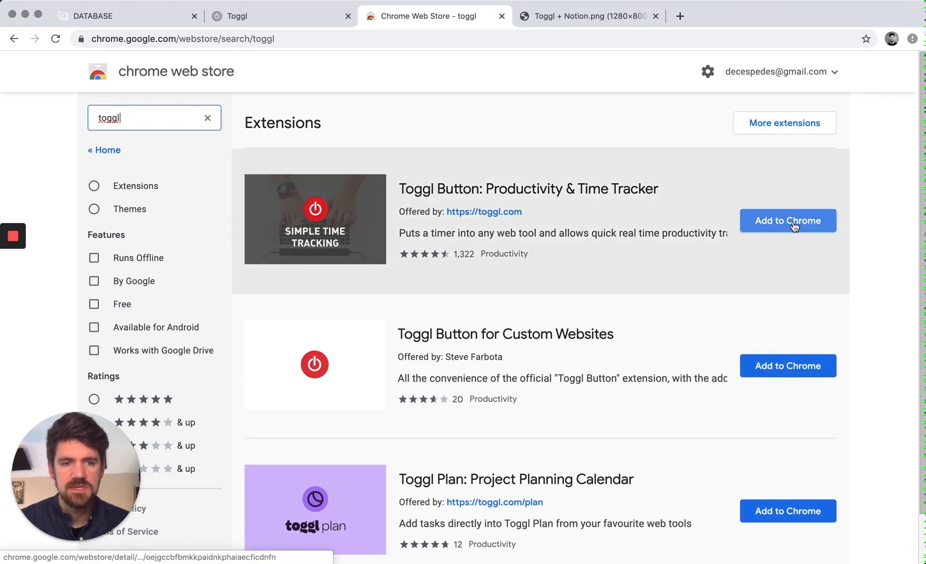
left_click(788, 221)
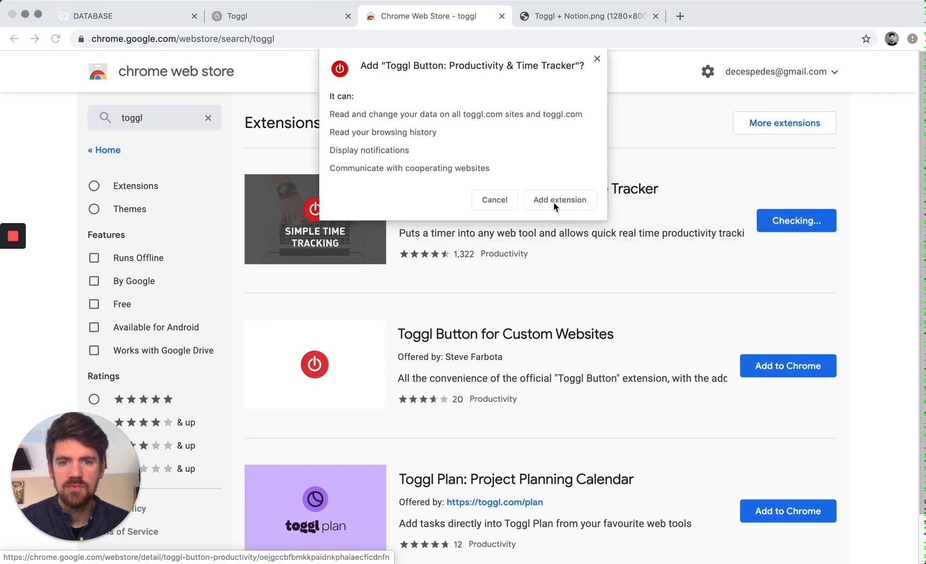
left_click(559, 200)
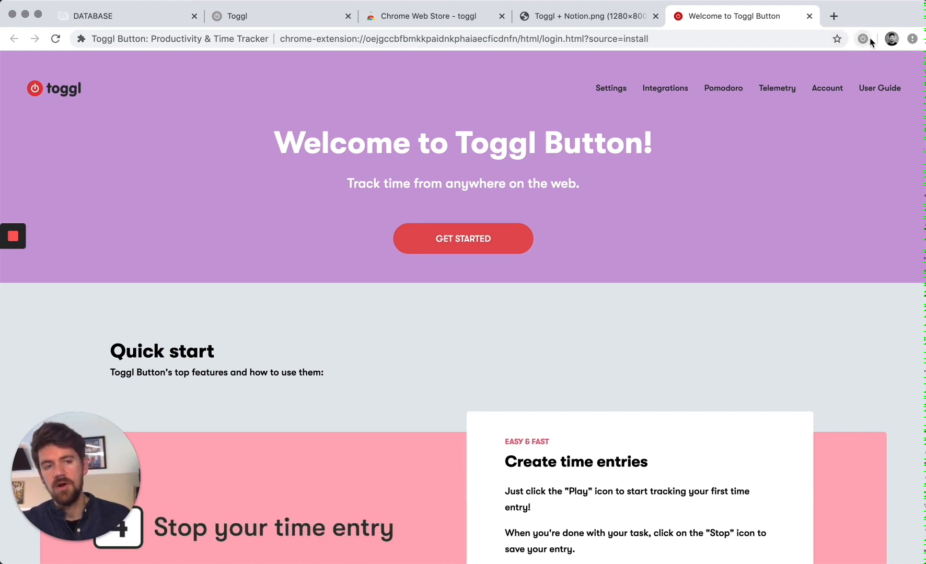
mouse_move(856, 54)
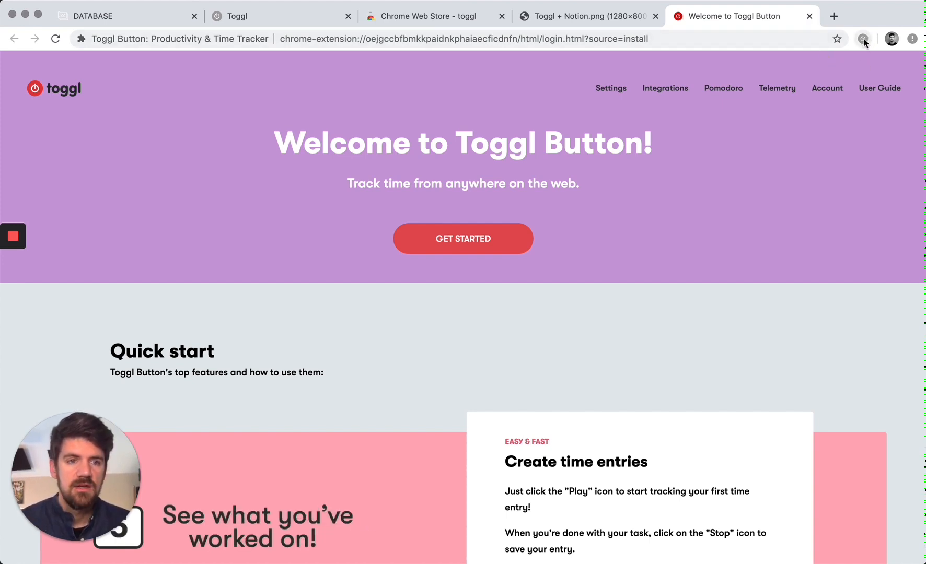
Step: Open Settings from the Toggl Button toolbar icon
left_click(861, 38)
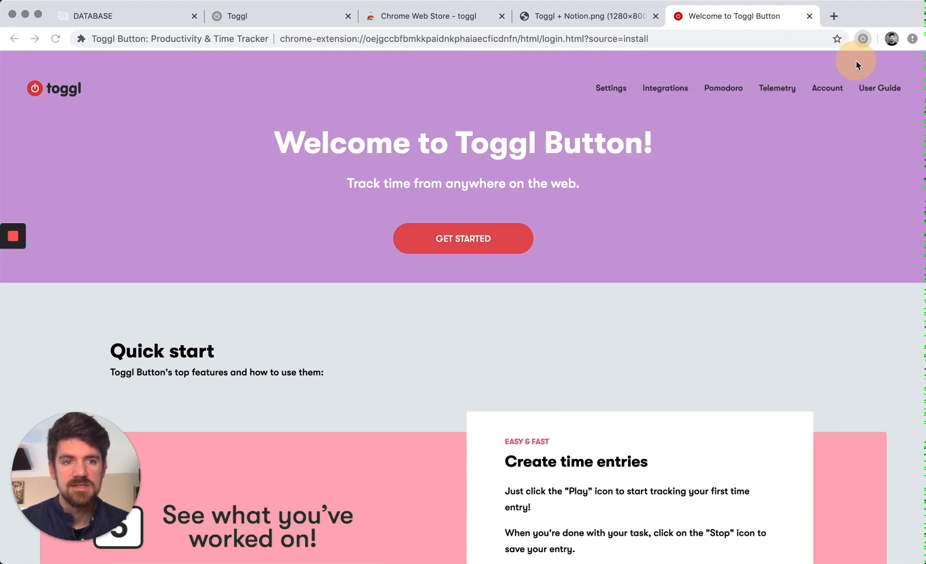
left_click(611, 88)
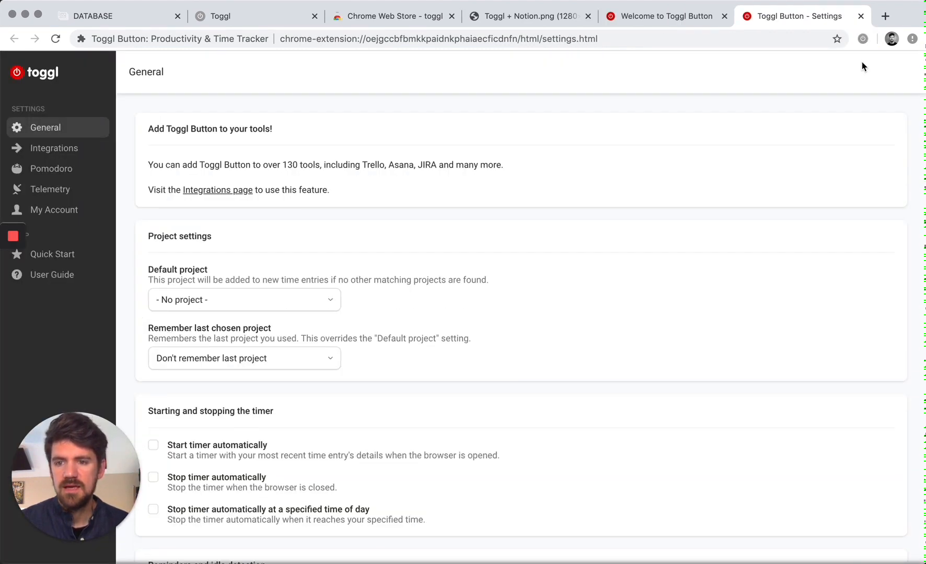
mouse_move(43, 154)
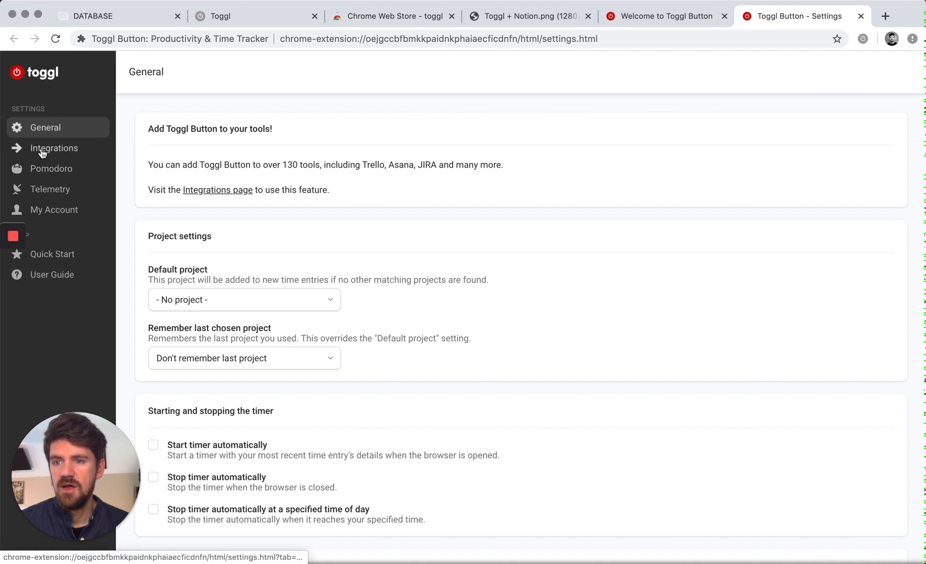
Step: Enable the 'Notion - notion.so' integration and allow its notion.so permission
left_click(52, 148)
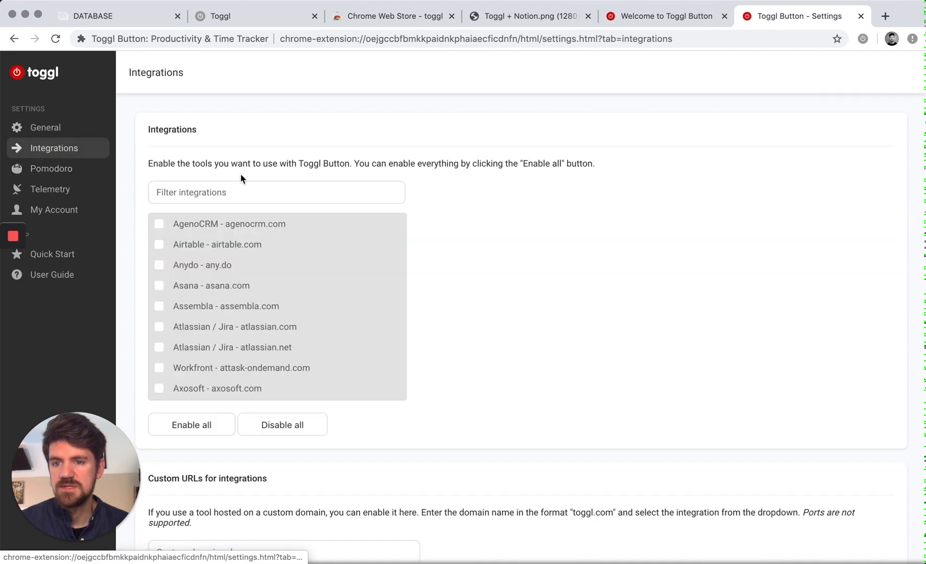
scroll("down", 3)
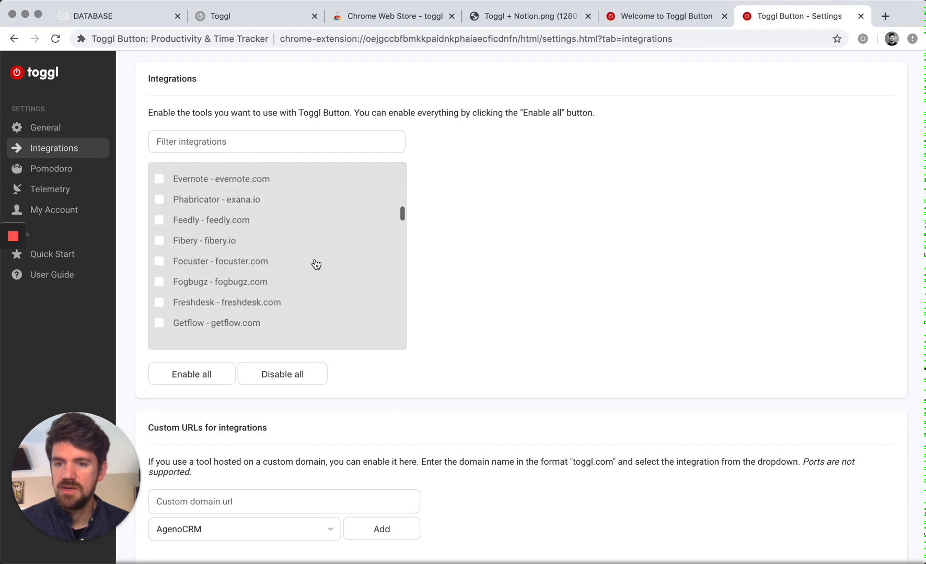
scroll("down", 3)
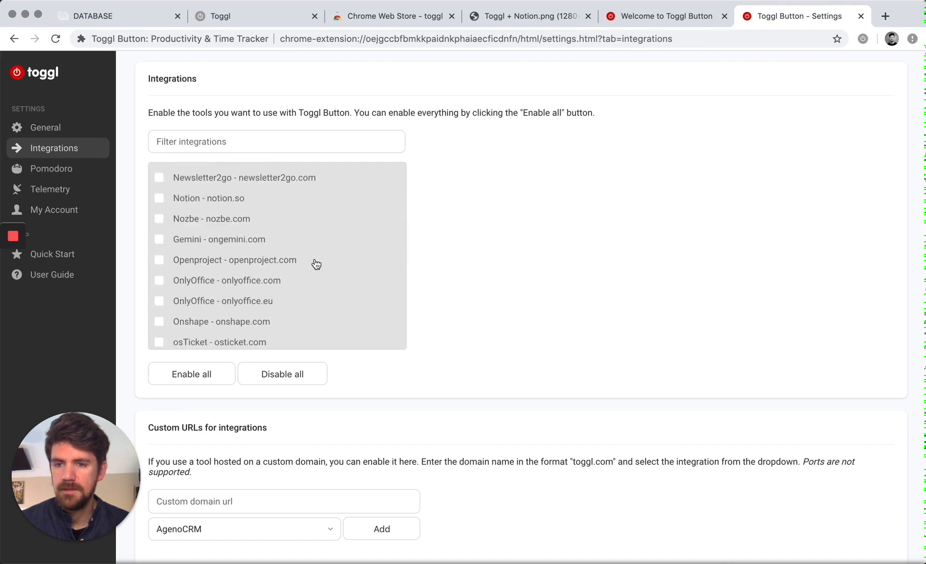
left_click(159, 198)
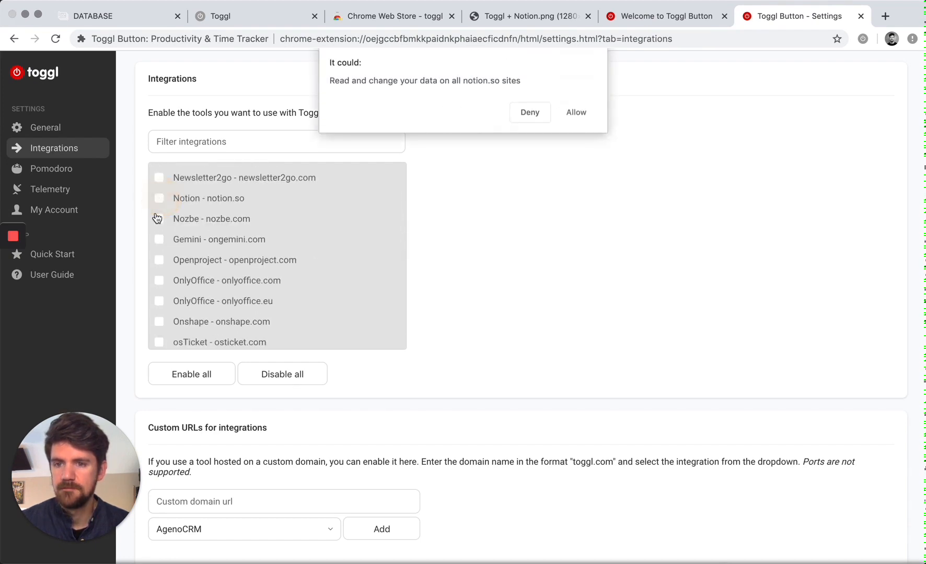
left_click(159, 198)
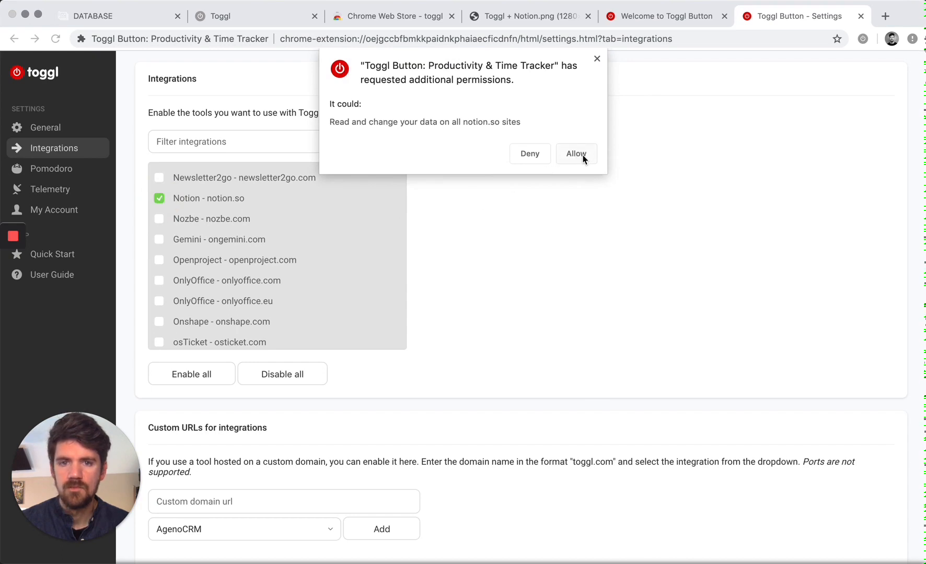
left_click(576, 154)
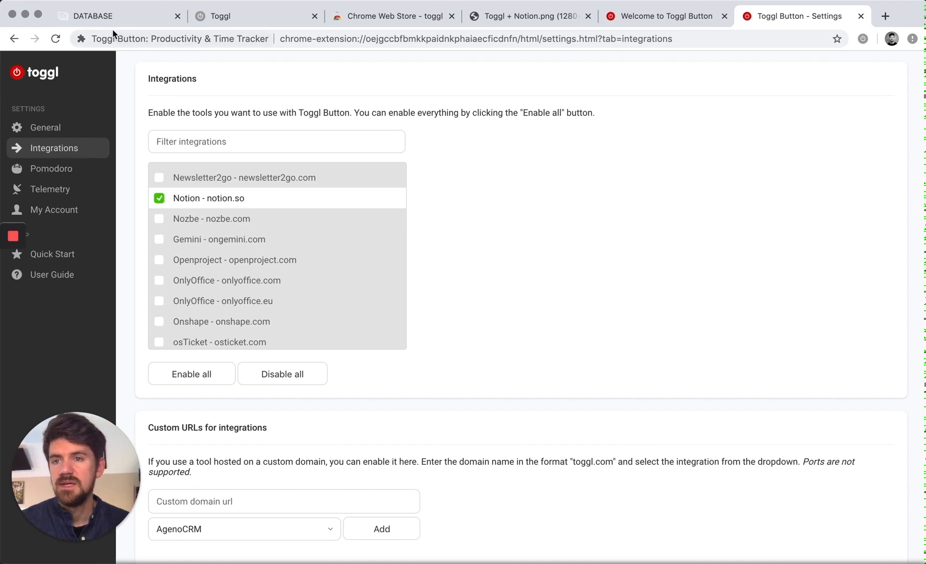
Step: Reload the DATABASE page, then open BAHS Art Curriculum and scroll to its Tasks table
left_click(93, 15)
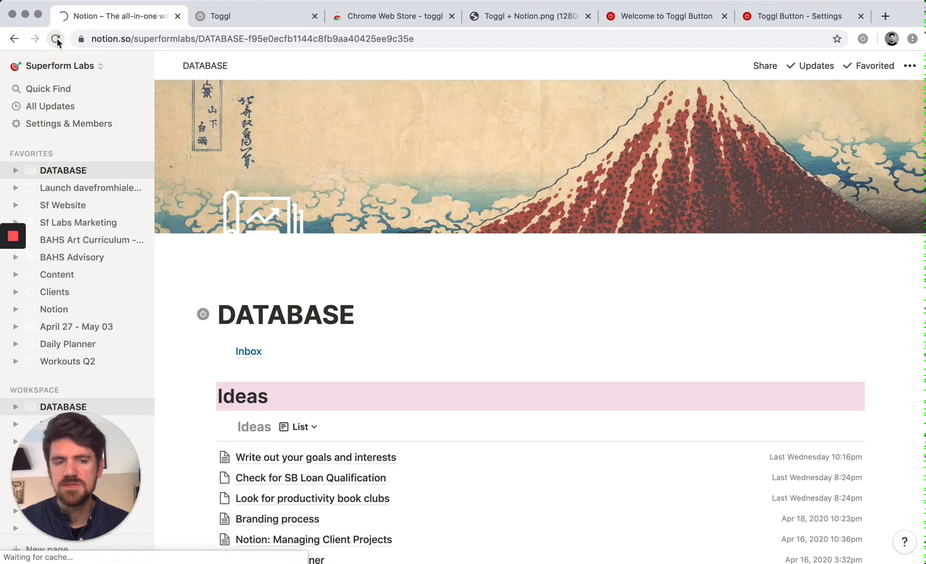
left_click(54, 38)
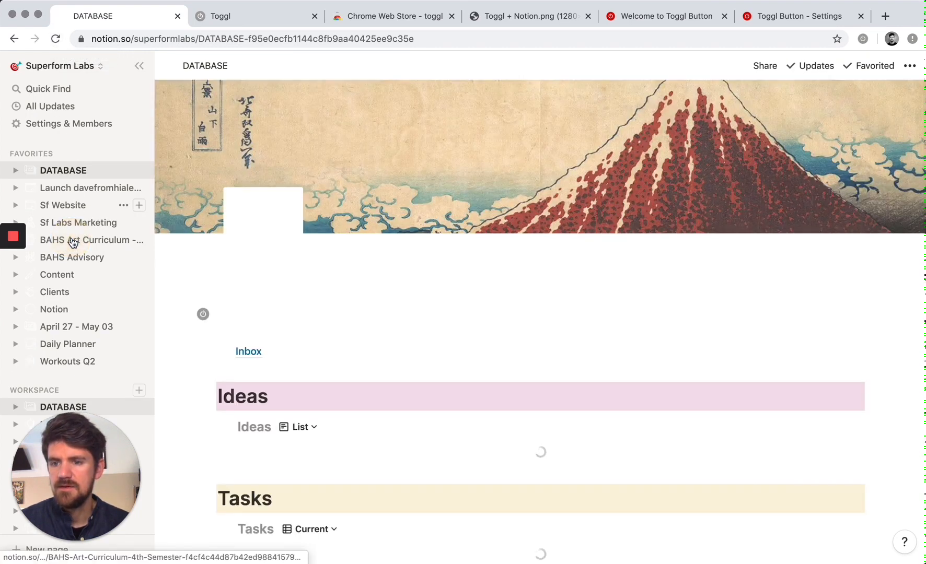
left_click(76, 240)
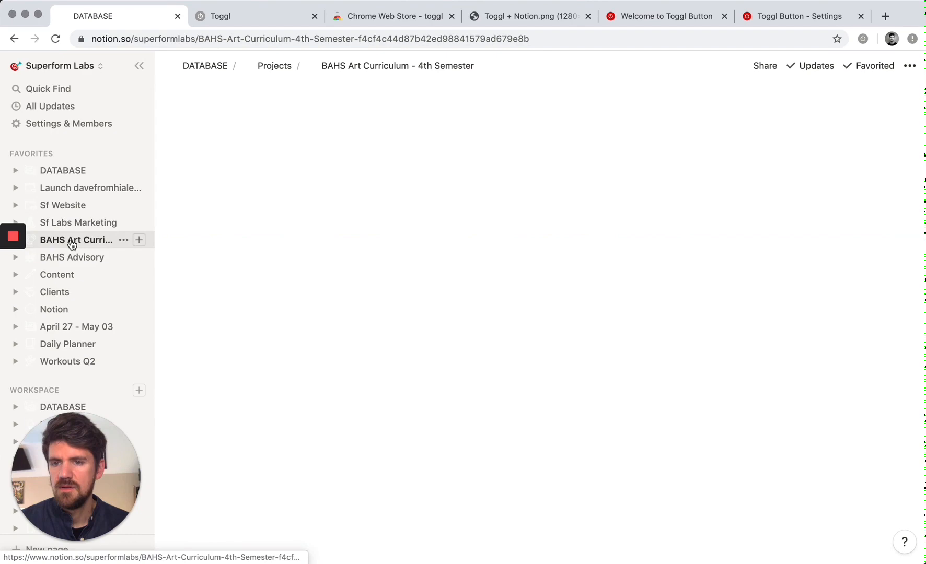
left_click(75, 239)
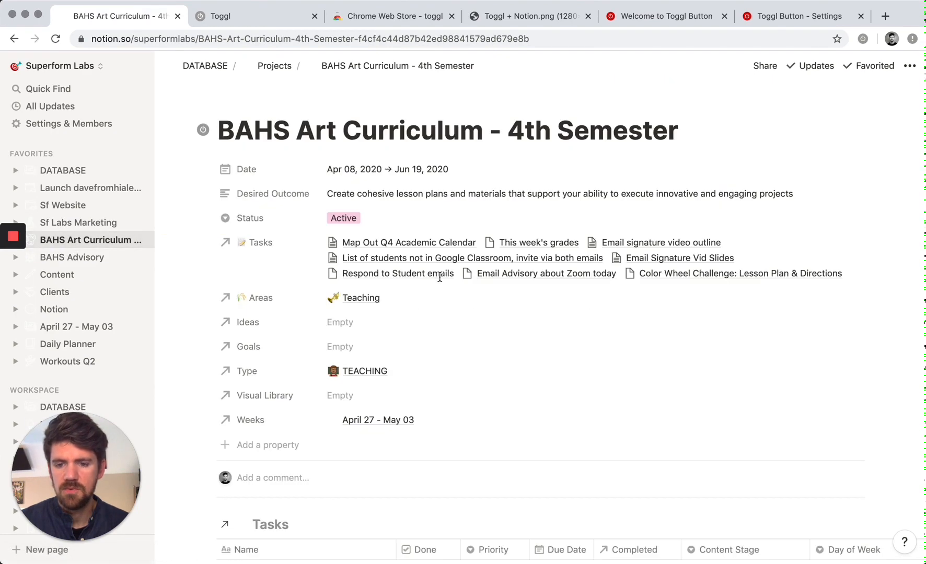
scroll("down", 3)
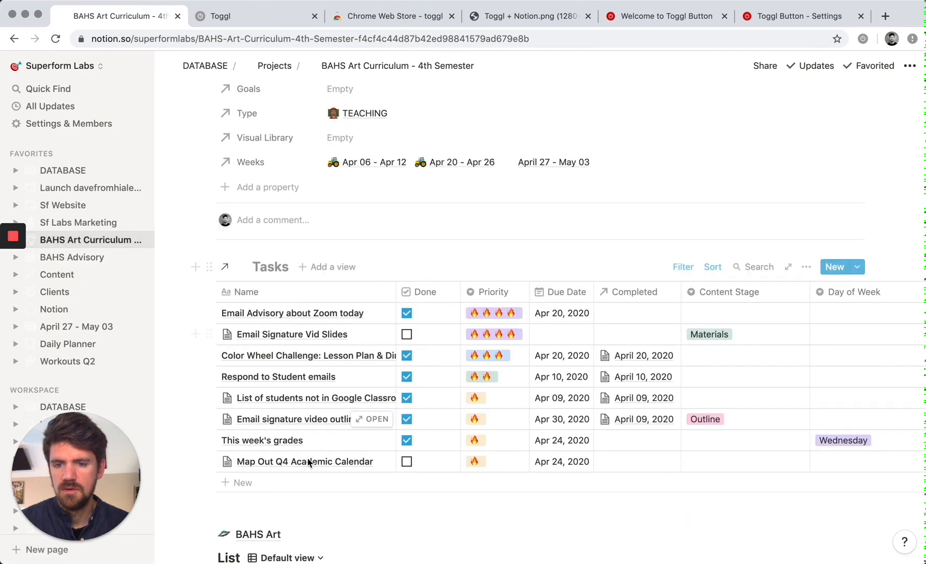
mouse_move(383, 468)
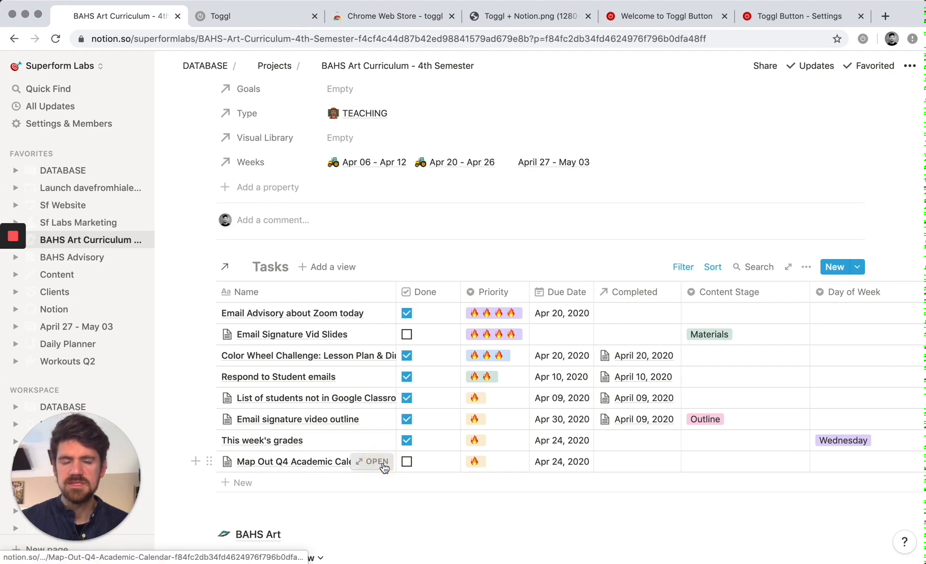
Step: Open the Map Out Q4 Academic Calendar task in a Notion preview window
left_click(377, 461)
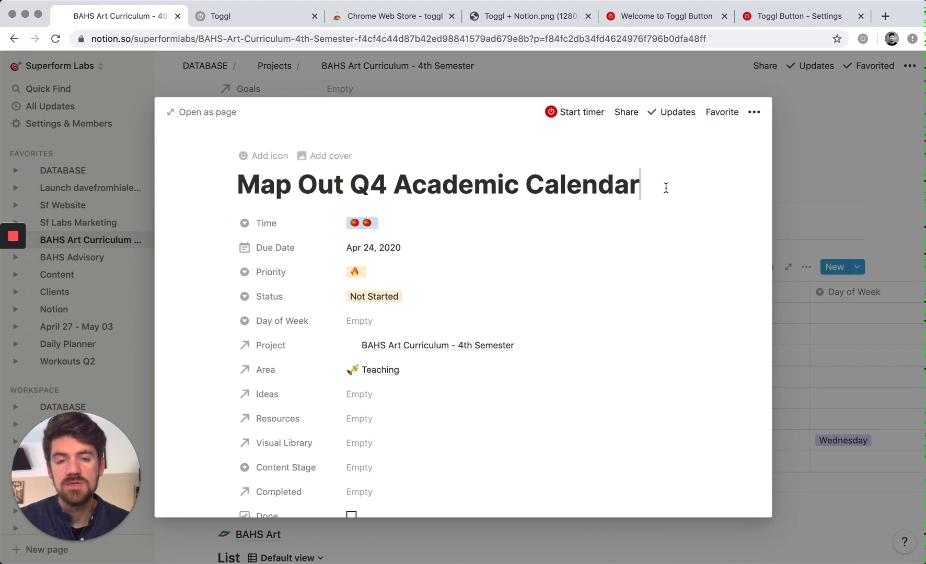
mouse_move(583, 114)
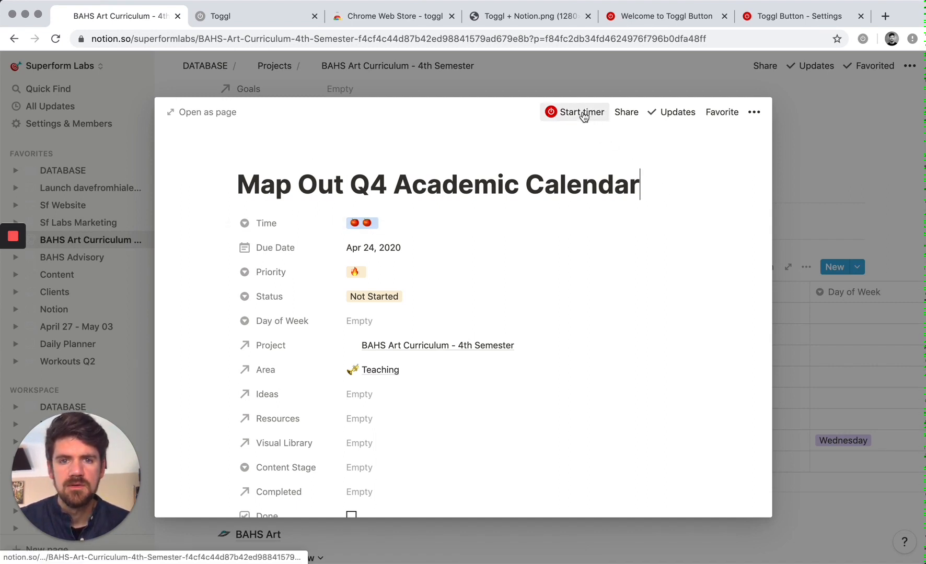
Step: Start a Toggl timer for Map Out Q4 Academic Calendar under the BAHS Art project
left_click(574, 112)
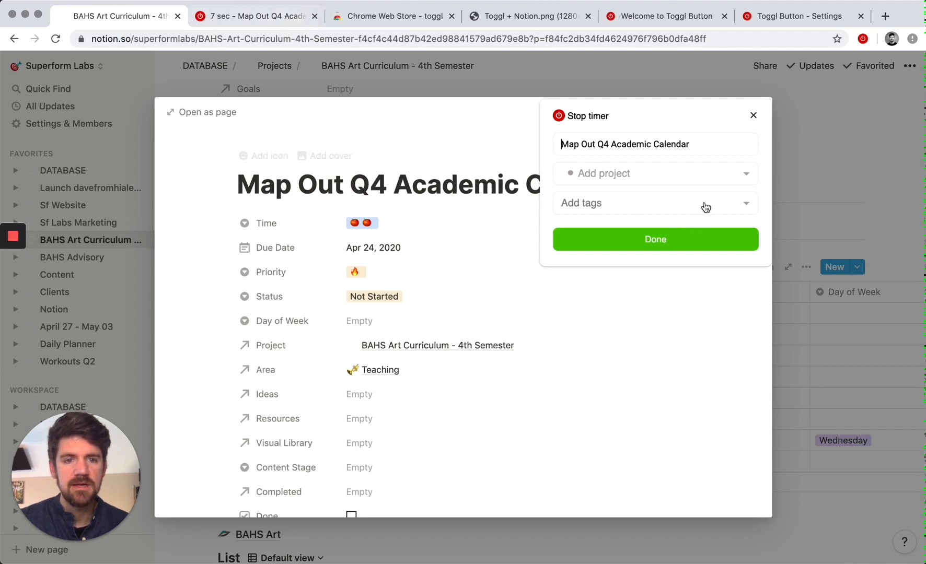
left_click(655, 173)
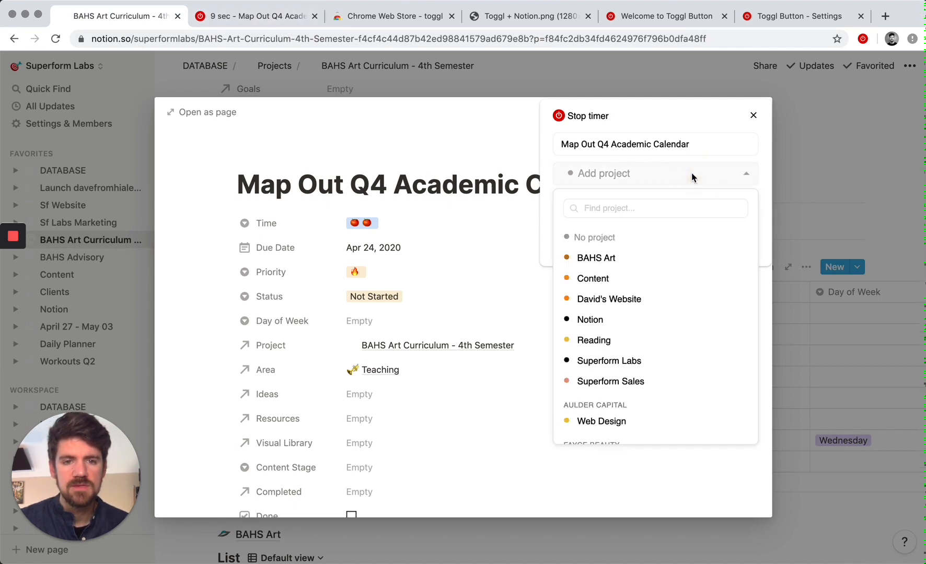
mouse_move(586, 264)
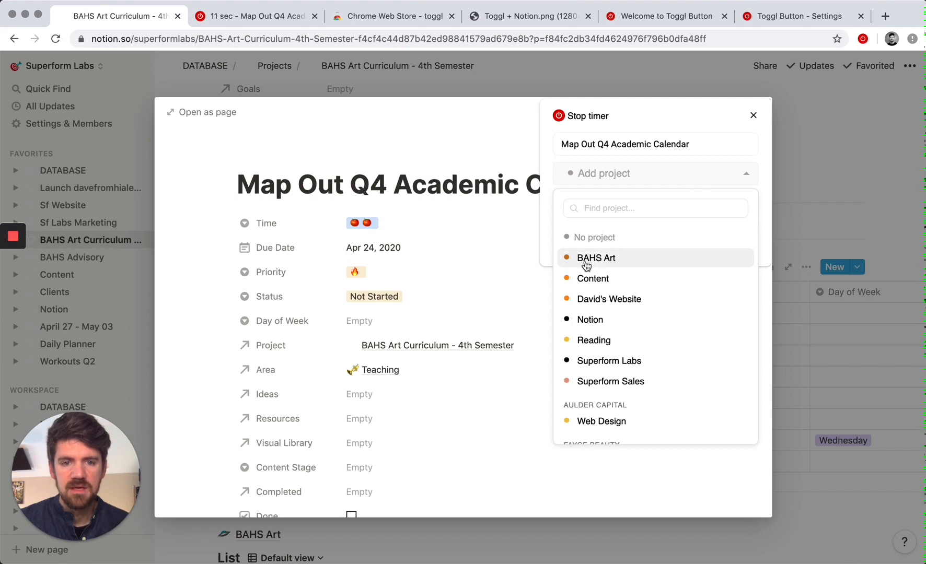
mouse_move(587, 265)
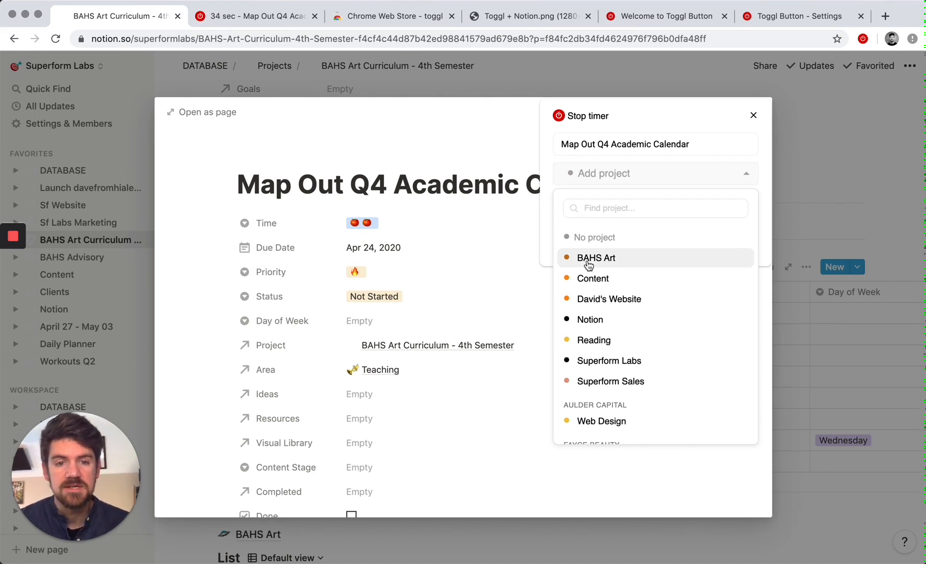
left_click(596, 258)
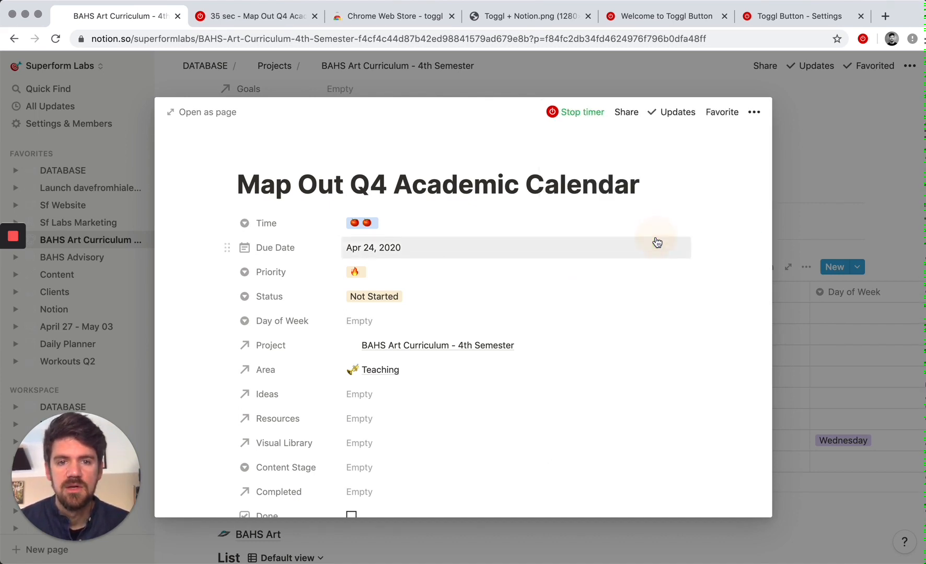
mouse_move(639, 245)
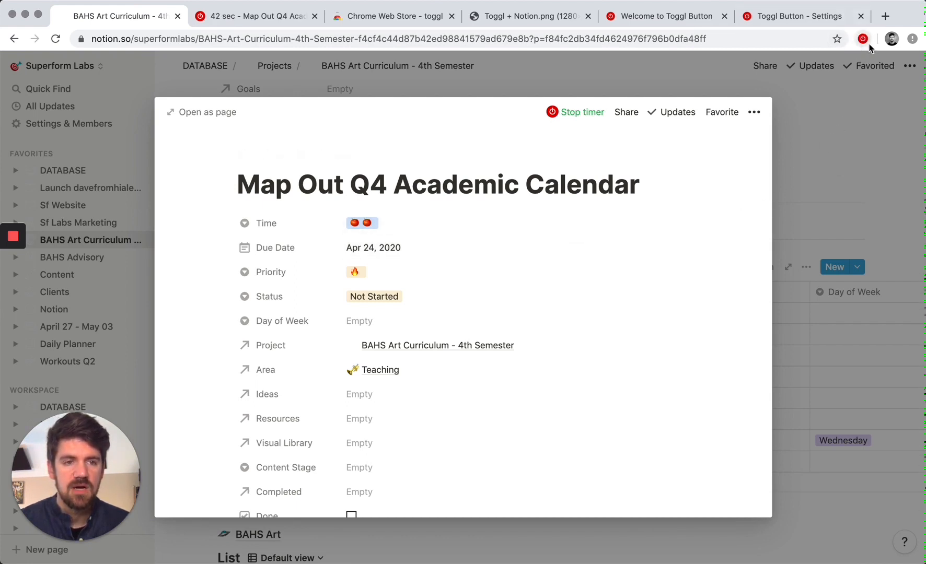
mouse_move(864, 39)
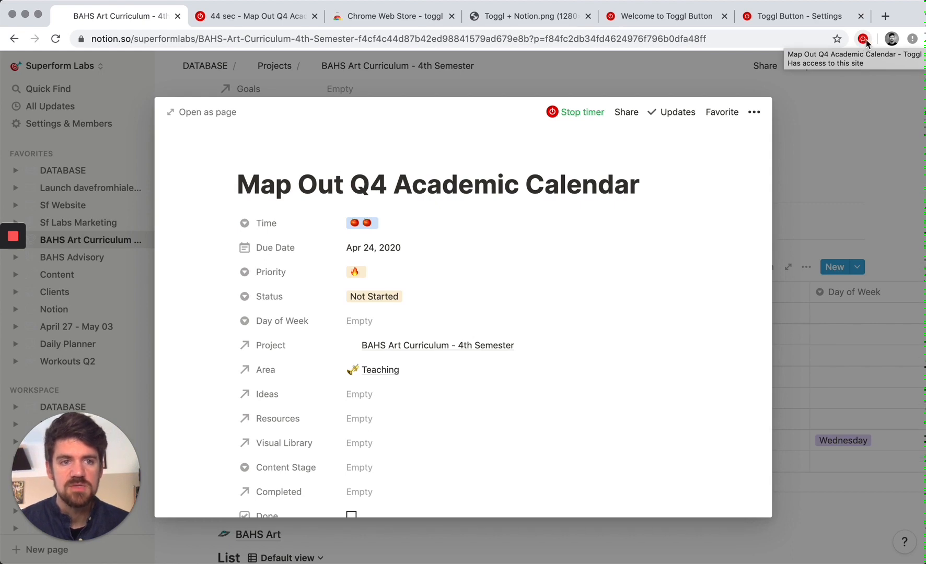
left_click(864, 39)
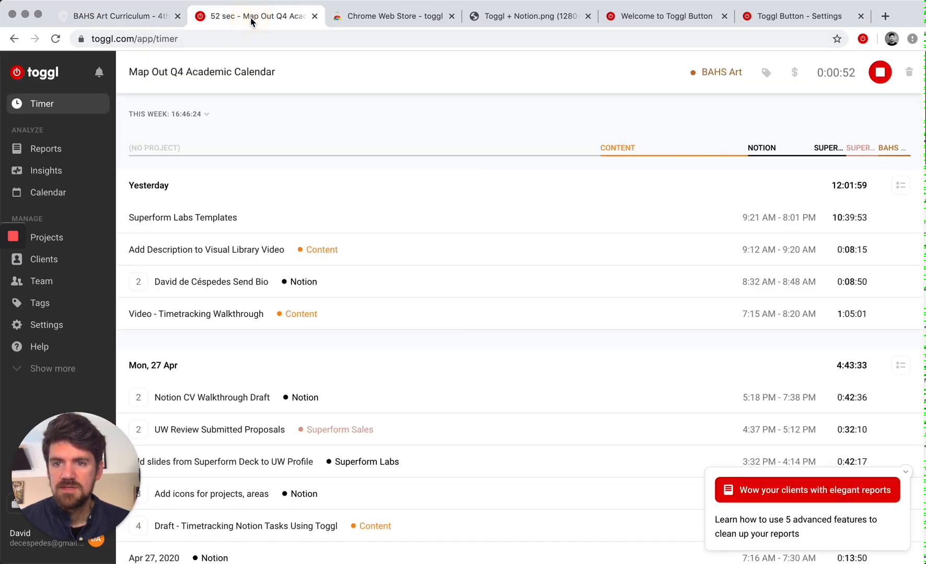
mouse_move(855, 98)
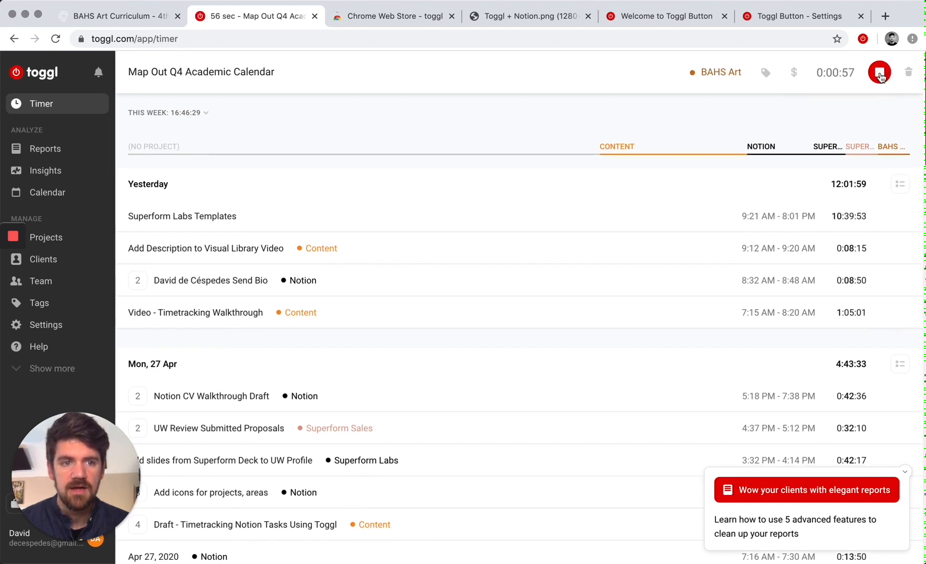
Step: Stop the running Map Out Q4 timer, logging a 58-second BAHS Art entry
left_click(879, 72)
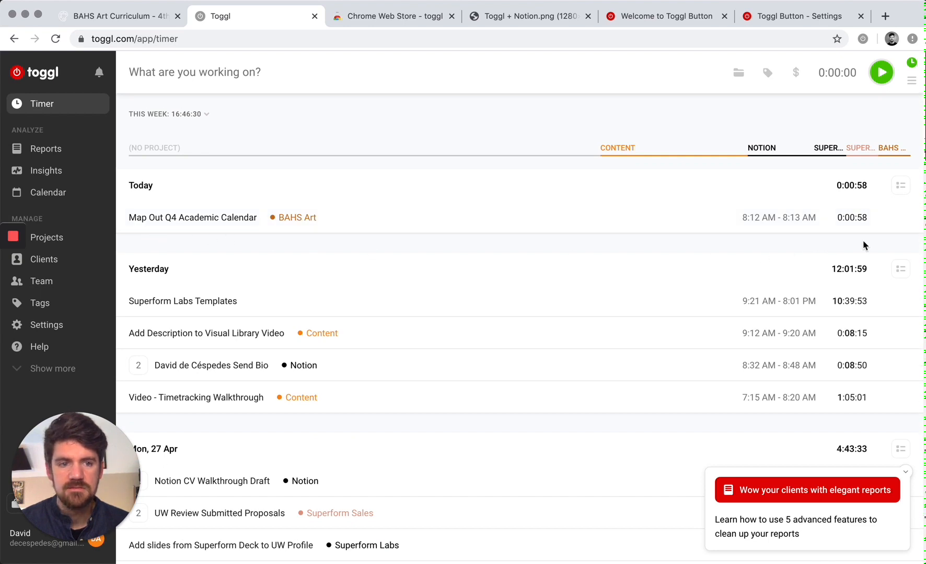
mouse_move(869, 244)
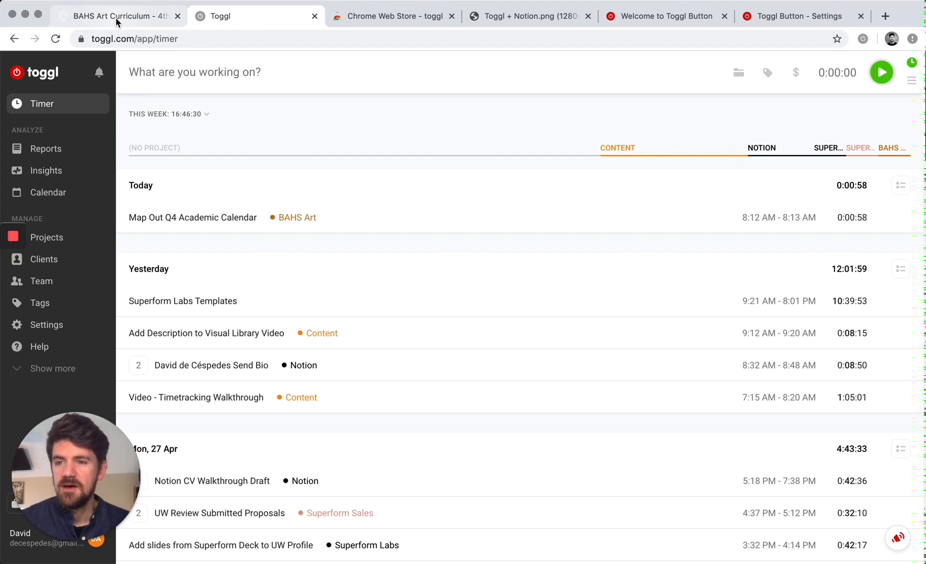
mouse_move(86, 247)
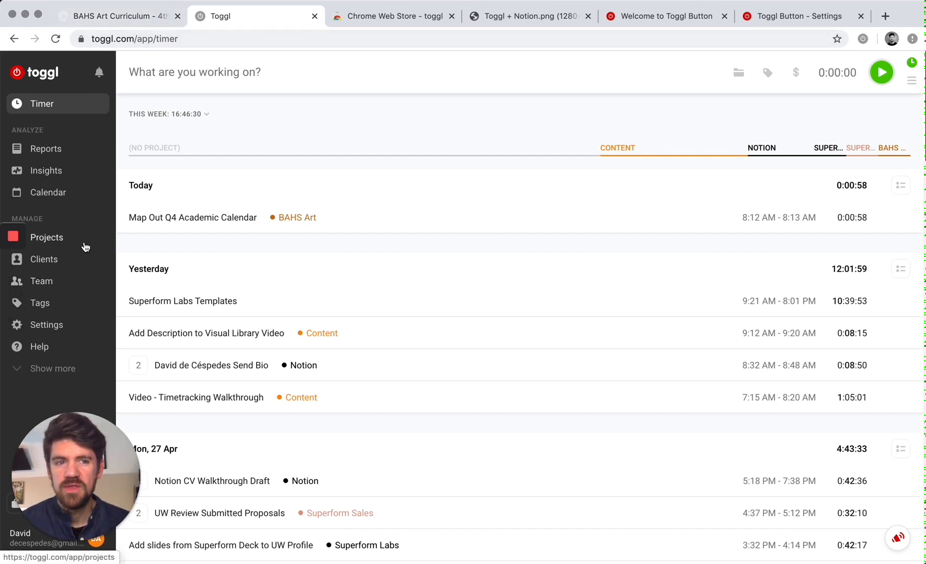
mouse_move(60, 198)
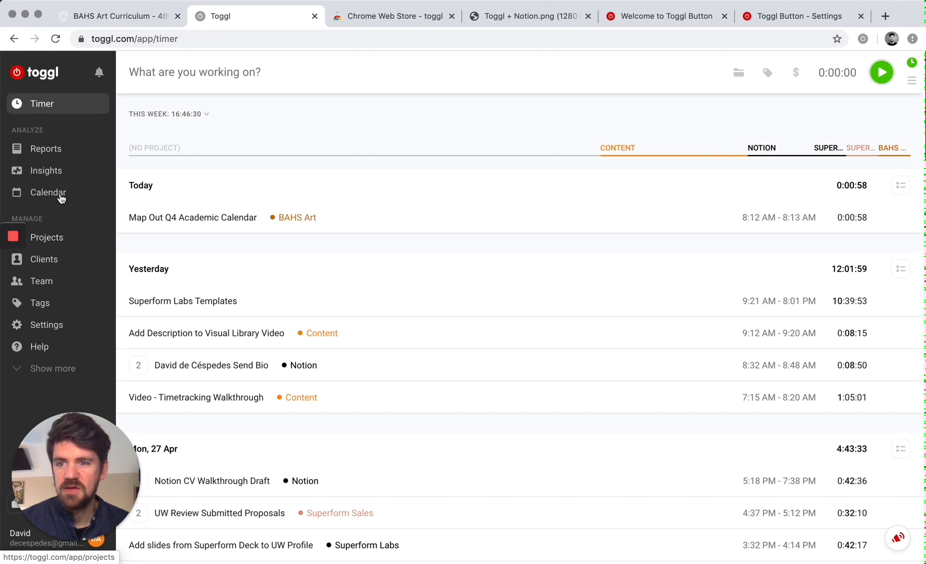
left_click(47, 192)
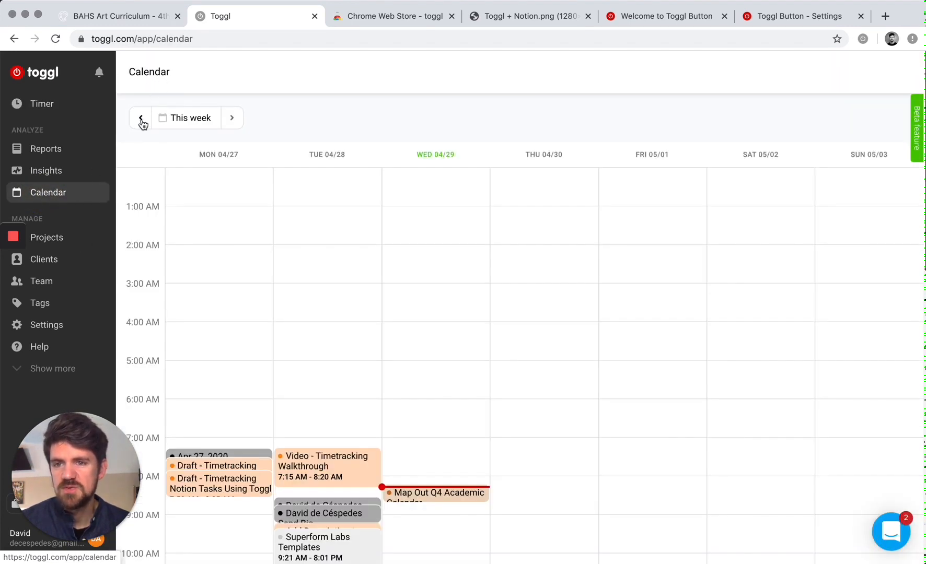
Step: Show the week of April 20 in the calendar, then return to the Toggl + Notion image tab
left_click(142, 118)
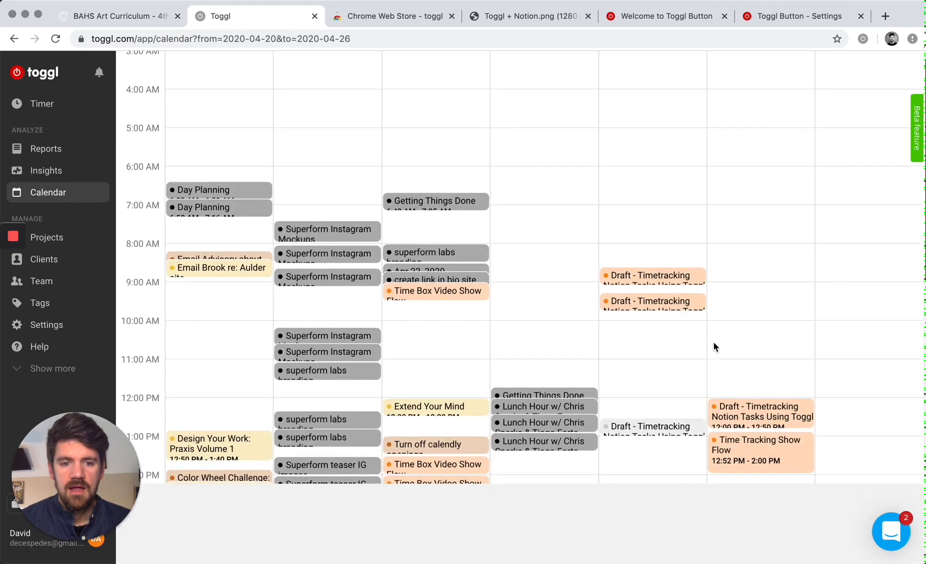
scroll("down", 3)
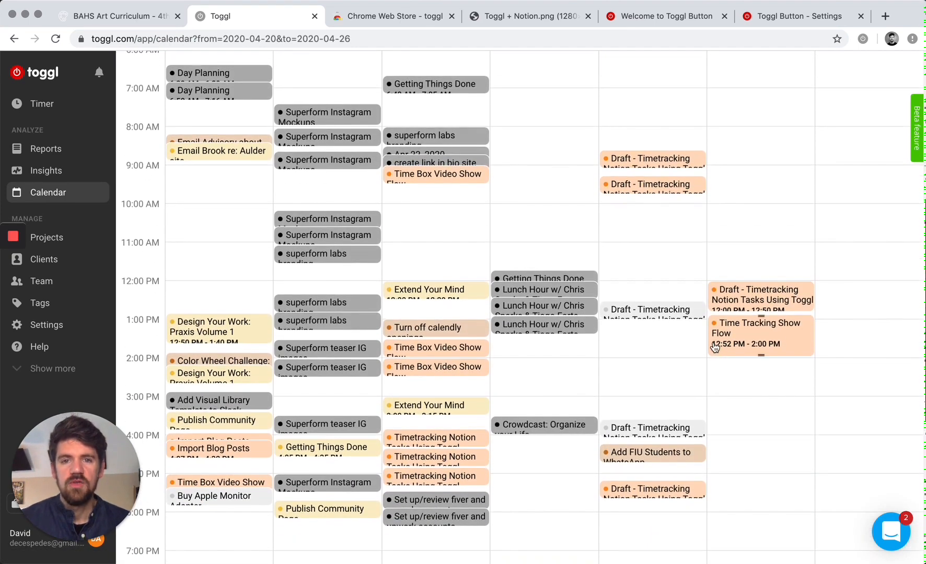
mouse_move(715, 347)
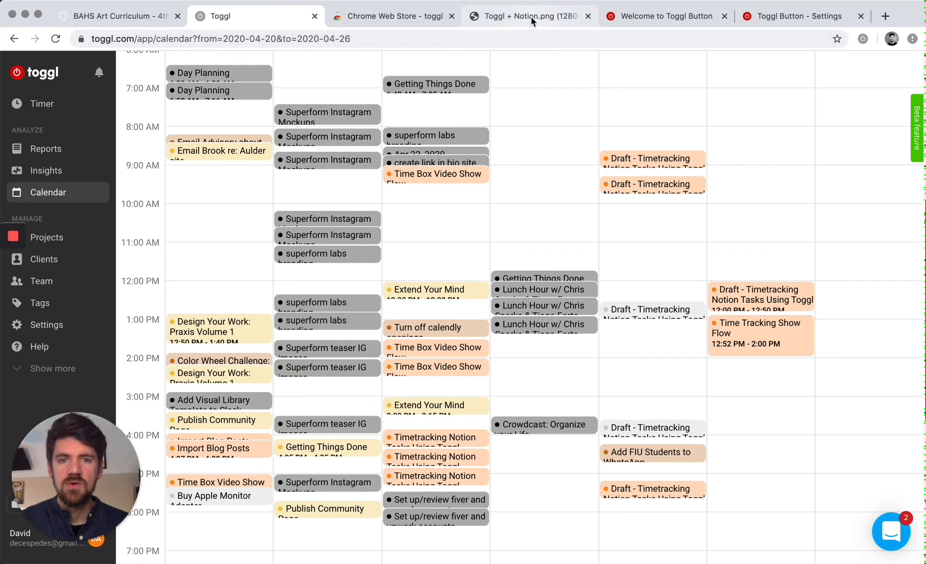
left_click(533, 16)
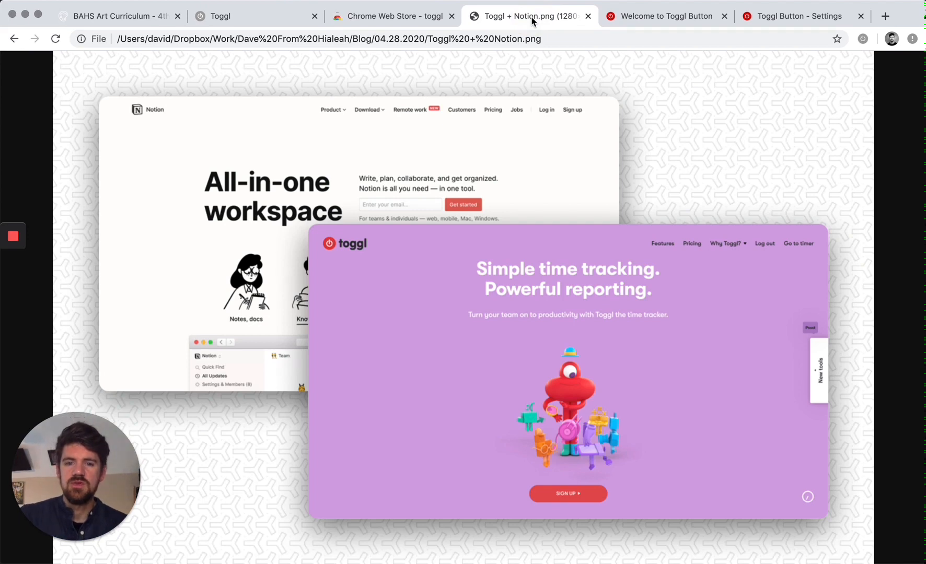